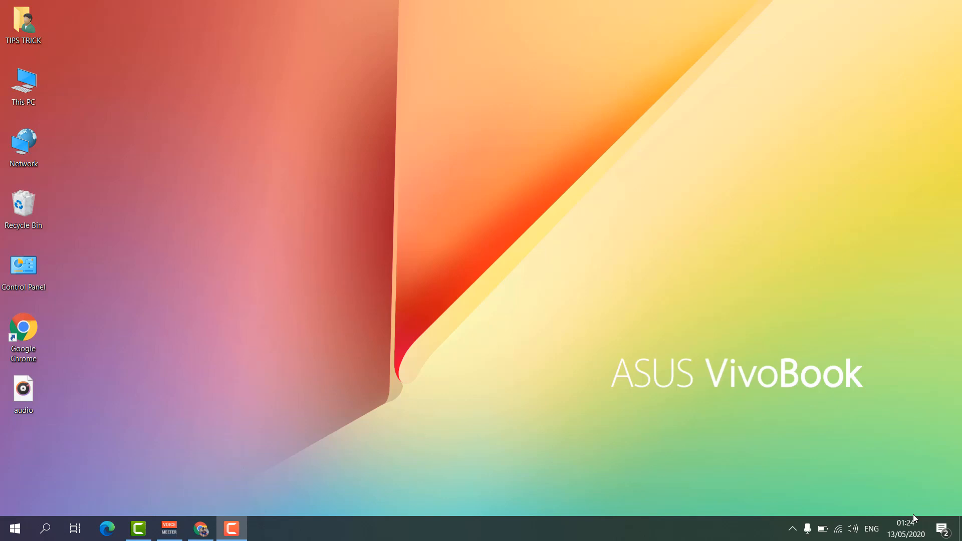
# Bring up the This PC context menu on the desktop to reach Manage.
pyautogui.rightClick(23, 83)
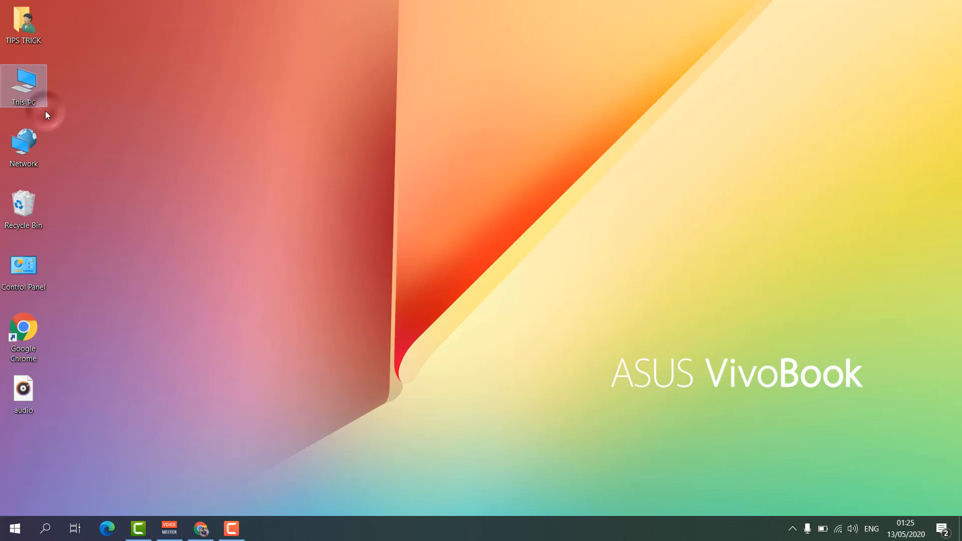
pyautogui.moveTo(199, 178)
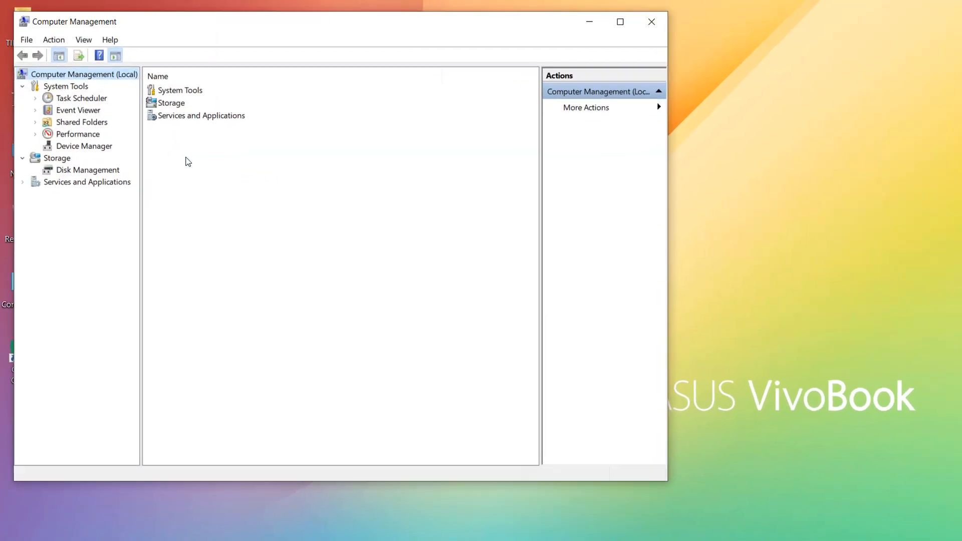
# Show Device Manager under System Tools so the laptop's hardware categories are listed.
pyautogui.click(84, 146)
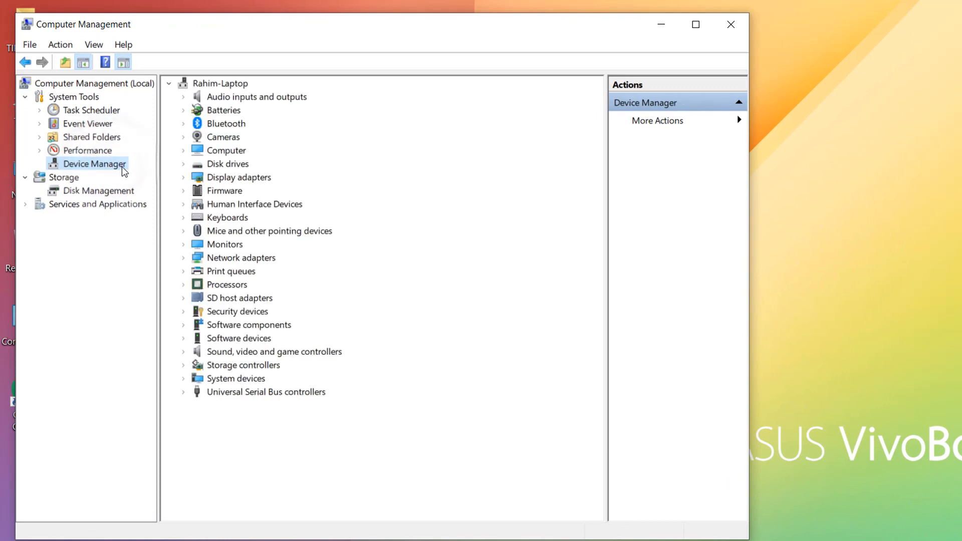
pyautogui.moveTo(254, 280)
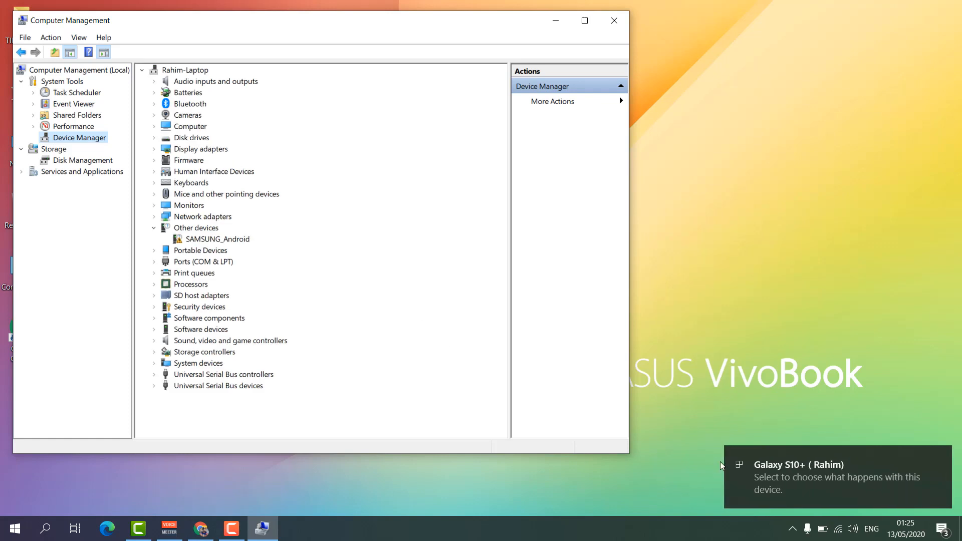
pyautogui.moveTo(206, 178)
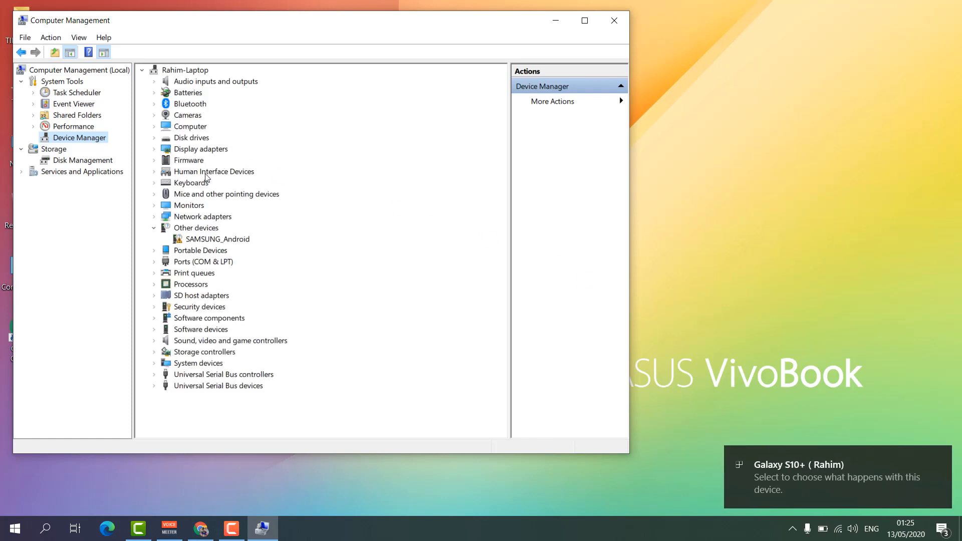
pyautogui.moveTo(228, 248)
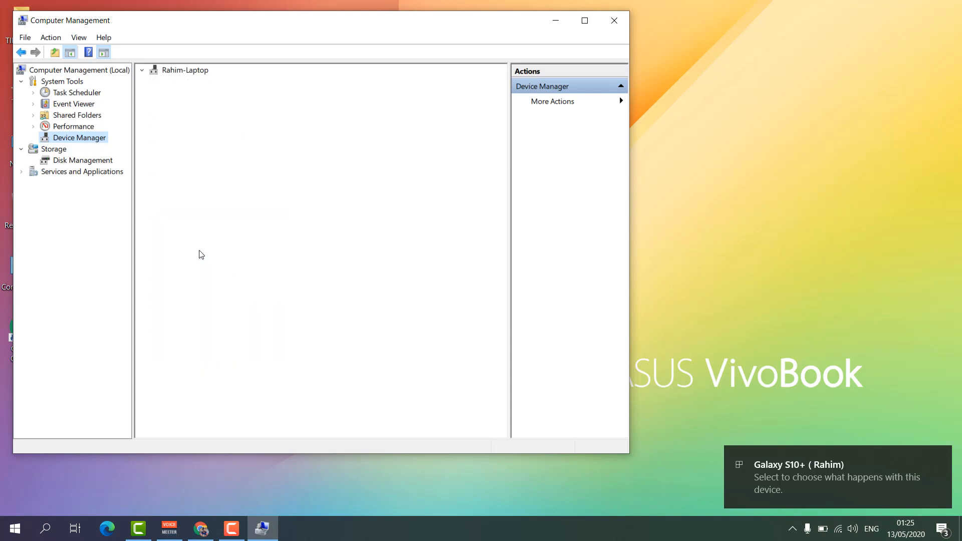
# Select the laptop at the top of the device tree and bring up the Action menu.
pyautogui.click(141, 70)
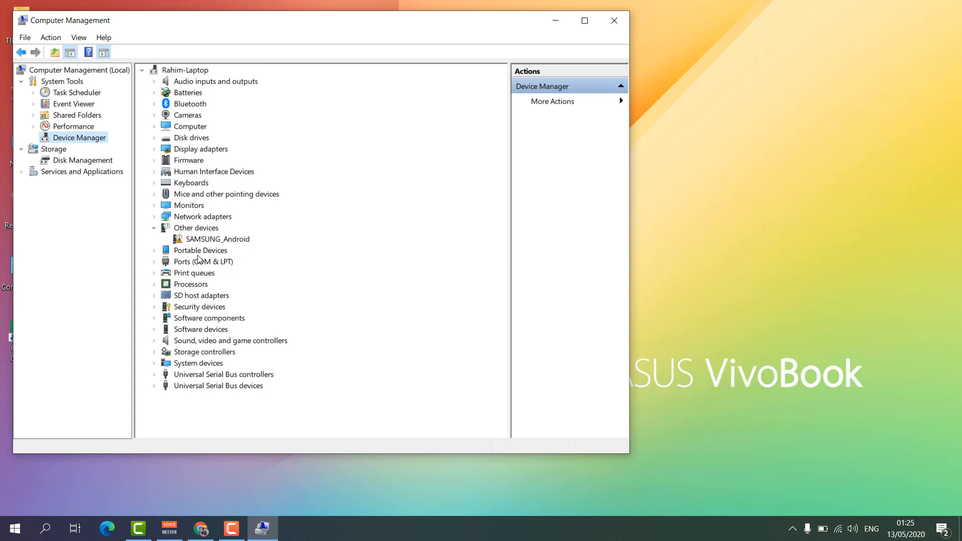
pyautogui.moveTo(249, 285)
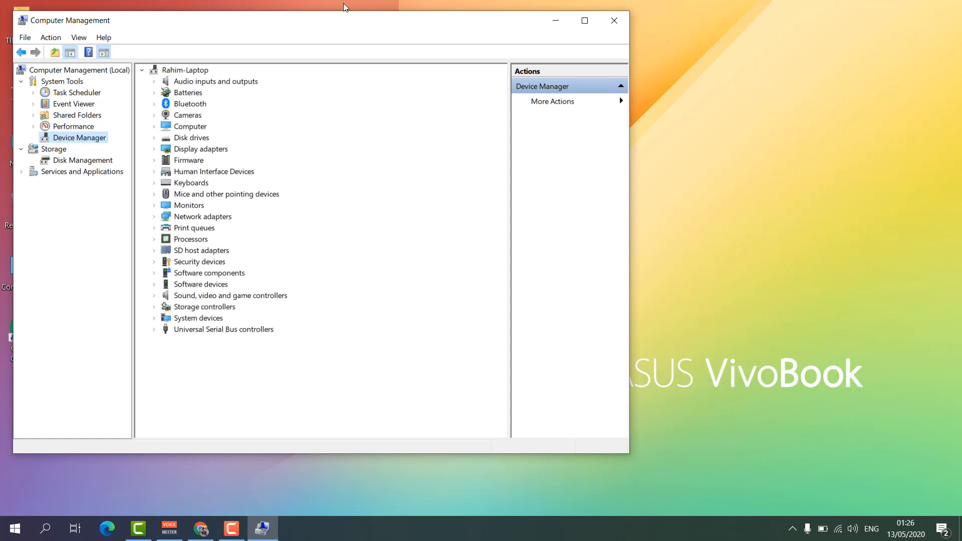
pyautogui.click(184, 70)
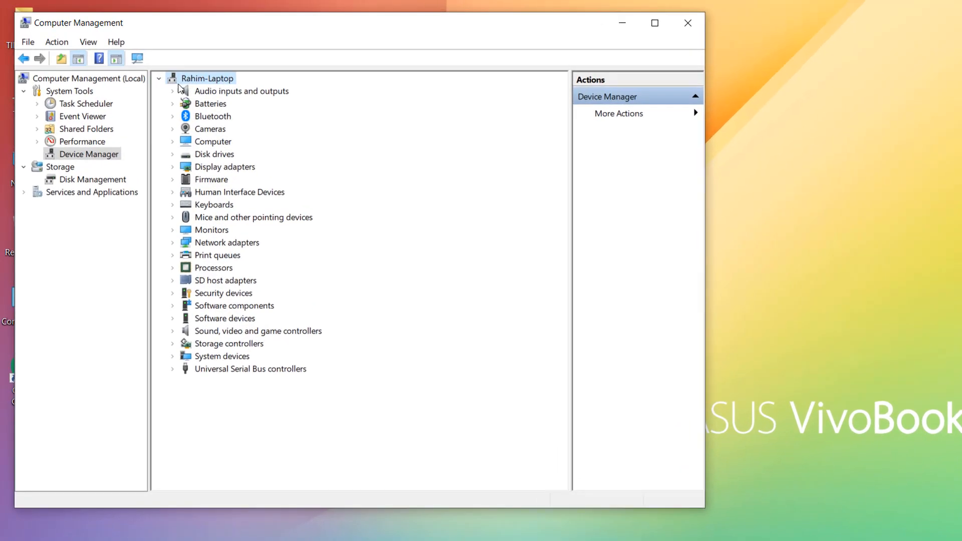
pyautogui.click(56, 42)
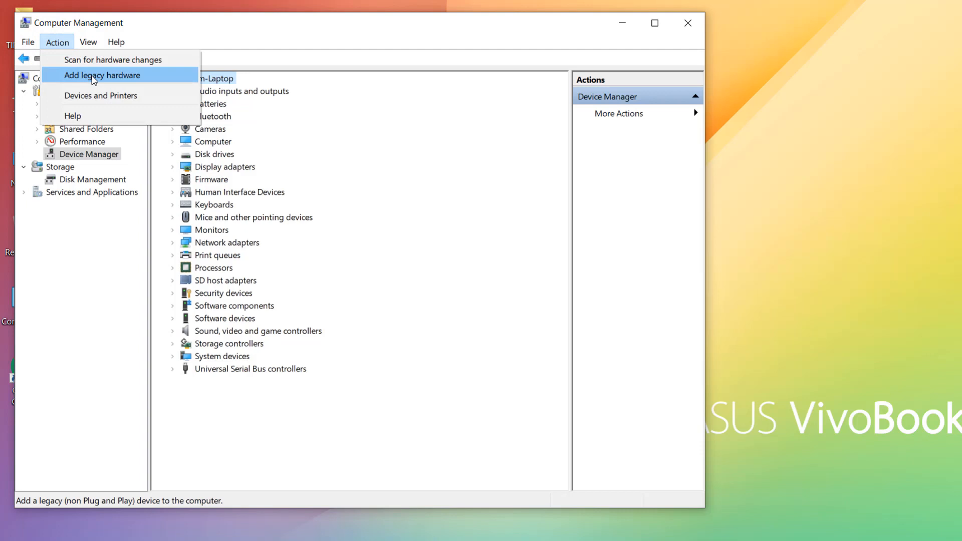
# Start Add legacy hardware, choose manual selection from a list, and pick Portable Devices.
pyautogui.click(103, 75)
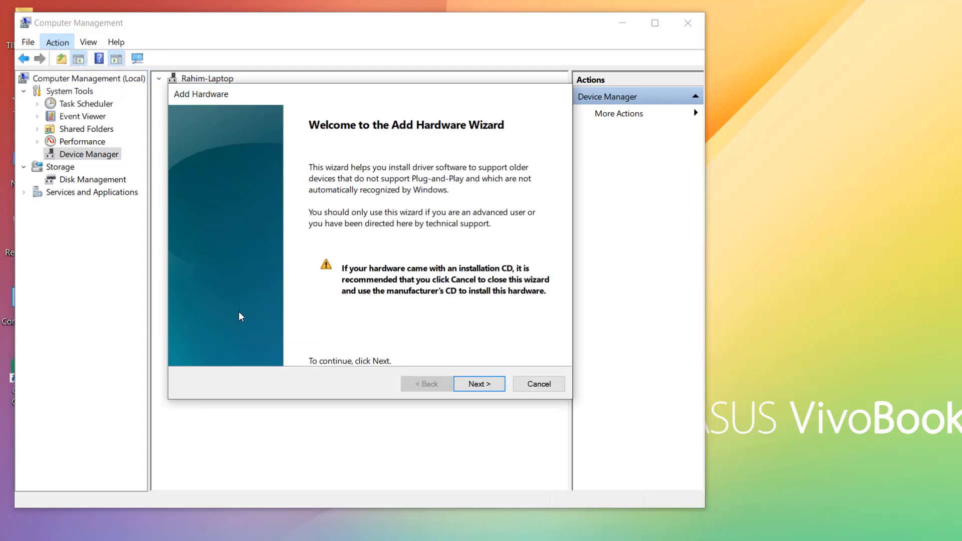
pyautogui.moveTo(408, 247)
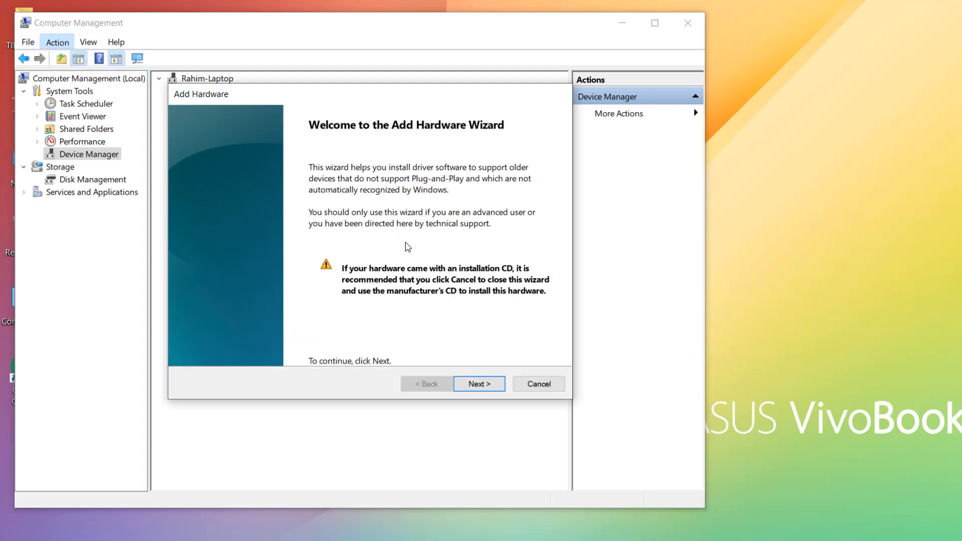
pyautogui.click(479, 384)
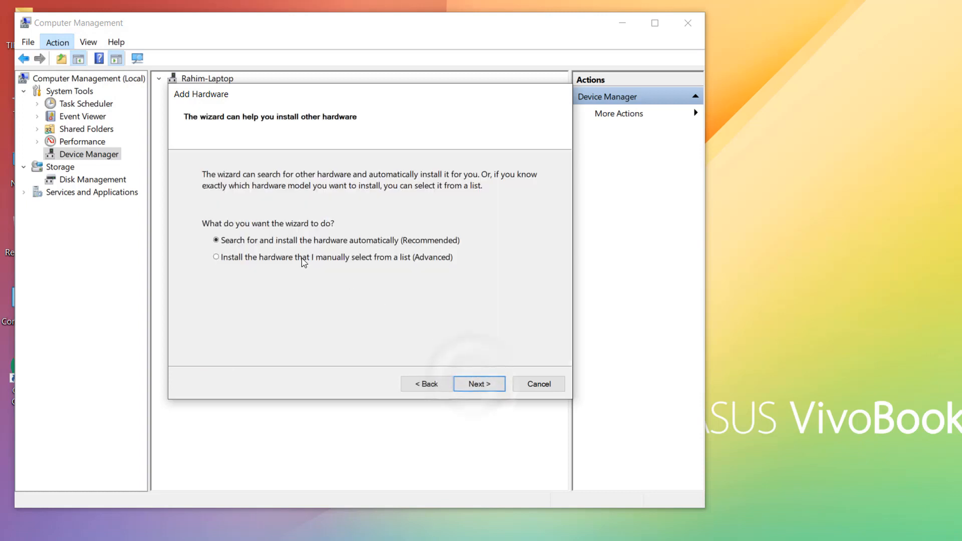
pyautogui.click(216, 257)
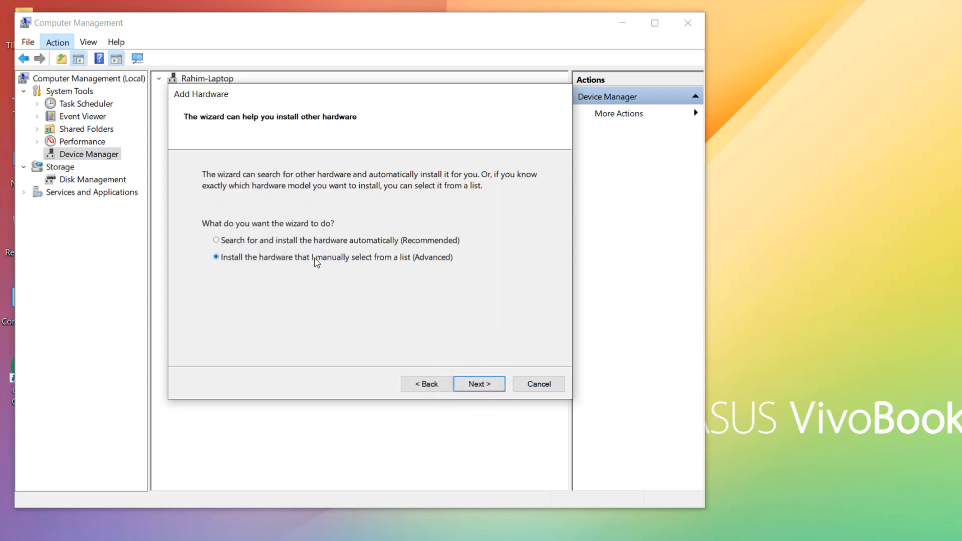
pyautogui.moveTo(323, 269)
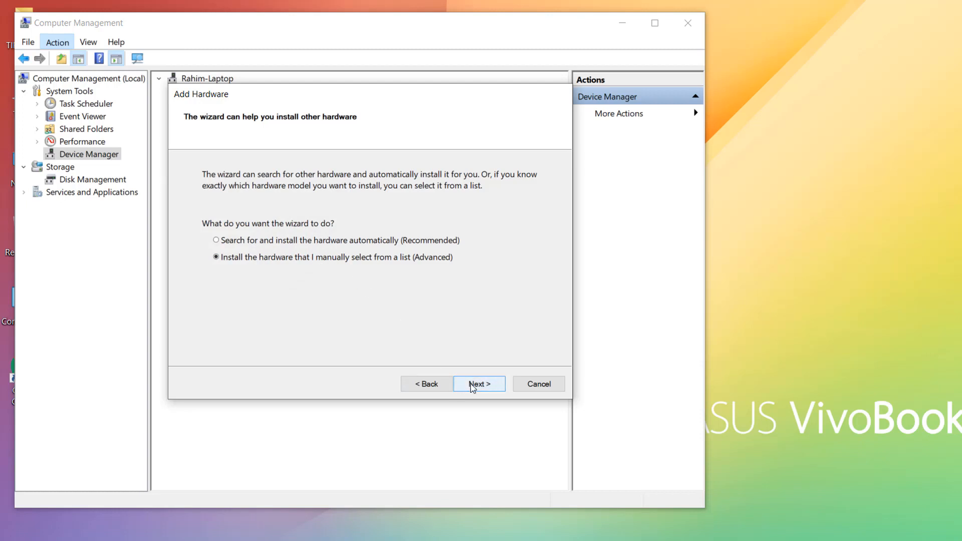
pyautogui.click(479, 384)
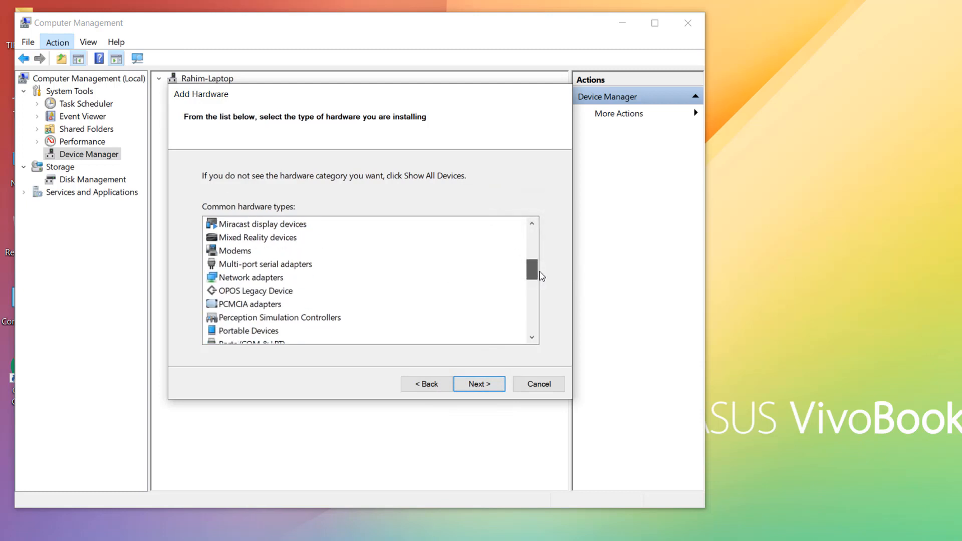
pyautogui.click(247, 303)
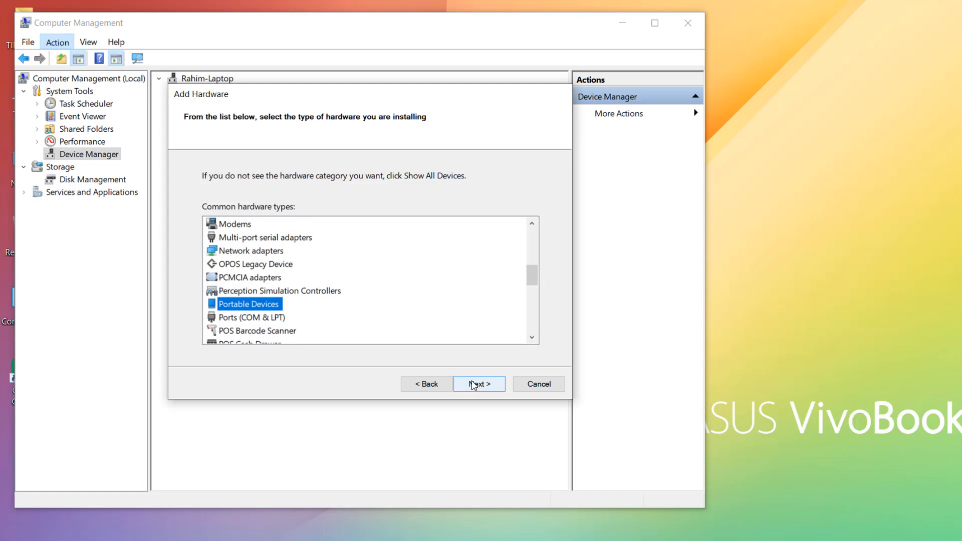
# Choose (Standard MTP Device) / MTP USB Device and install it, ending with Code 10.
pyautogui.click(479, 384)
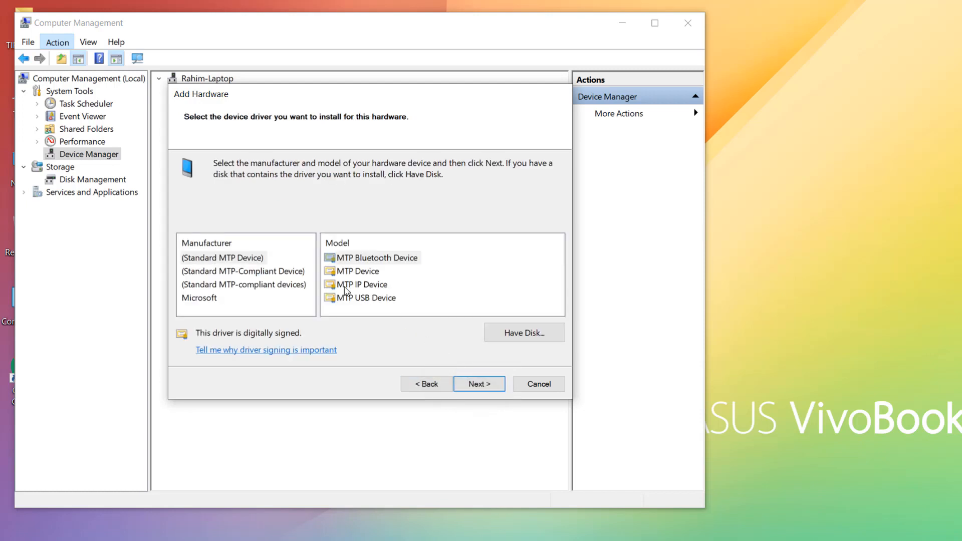
pyautogui.moveTo(289, 180)
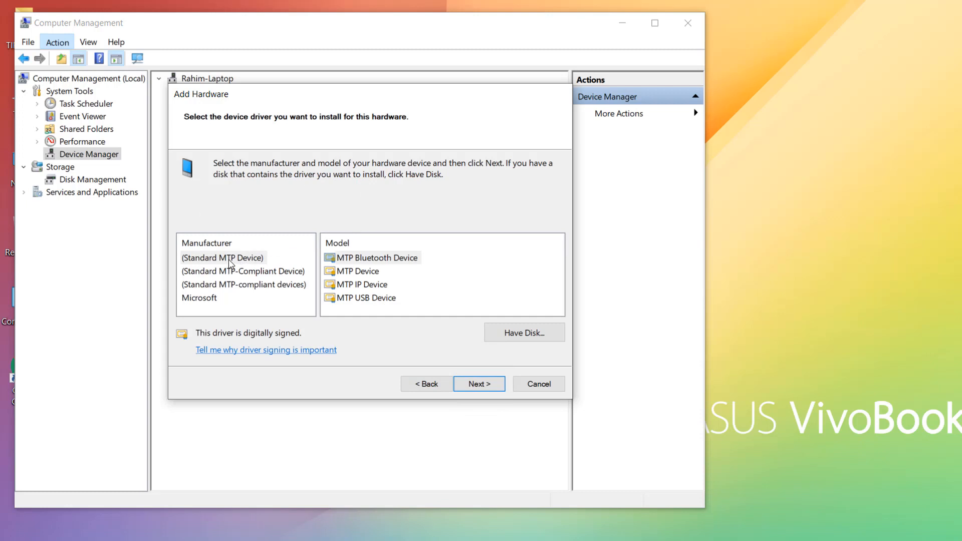
pyautogui.click(223, 257)
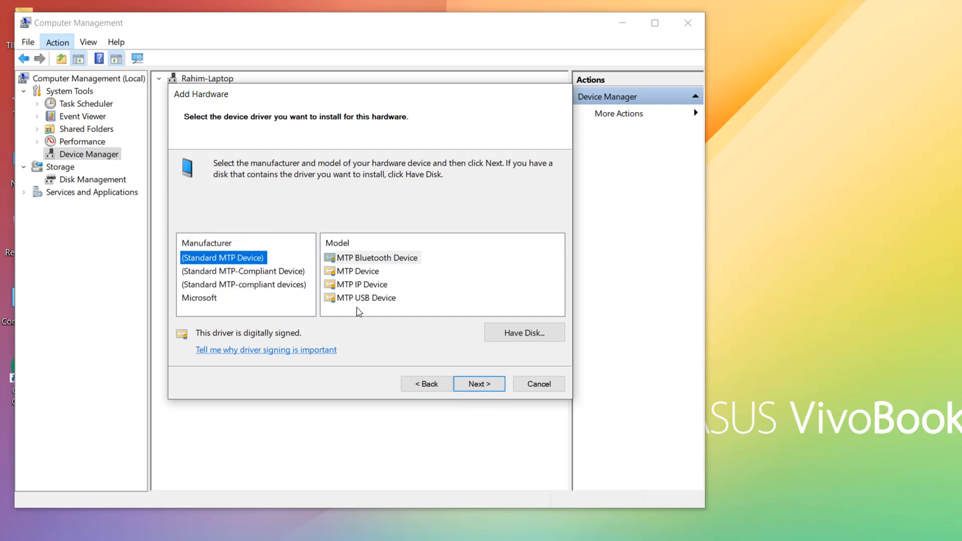
pyautogui.click(374, 298)
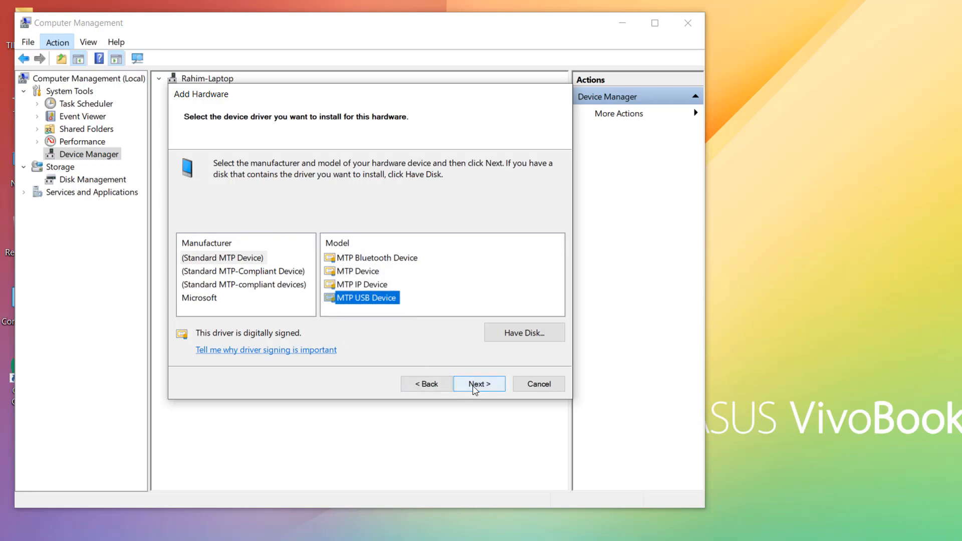
pyautogui.click(479, 384)
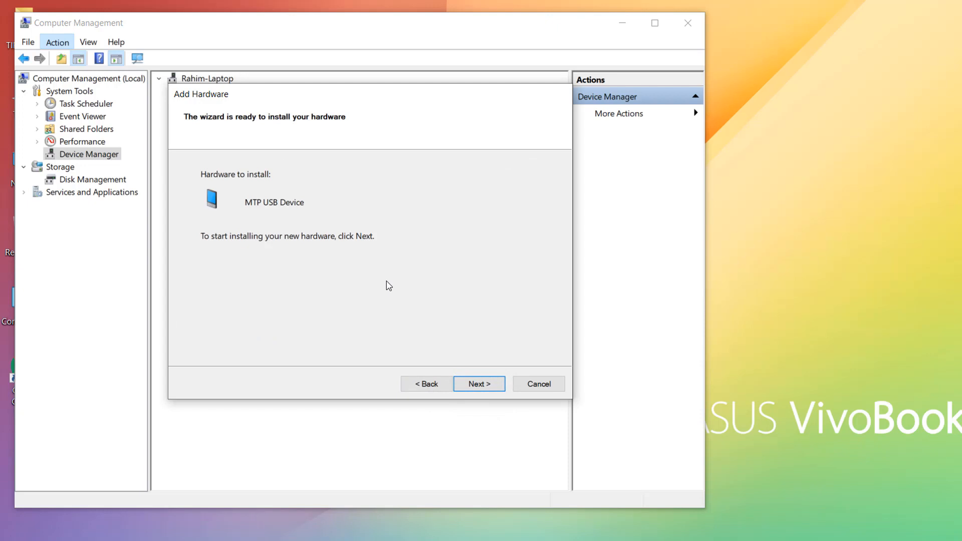
pyautogui.click(480, 384)
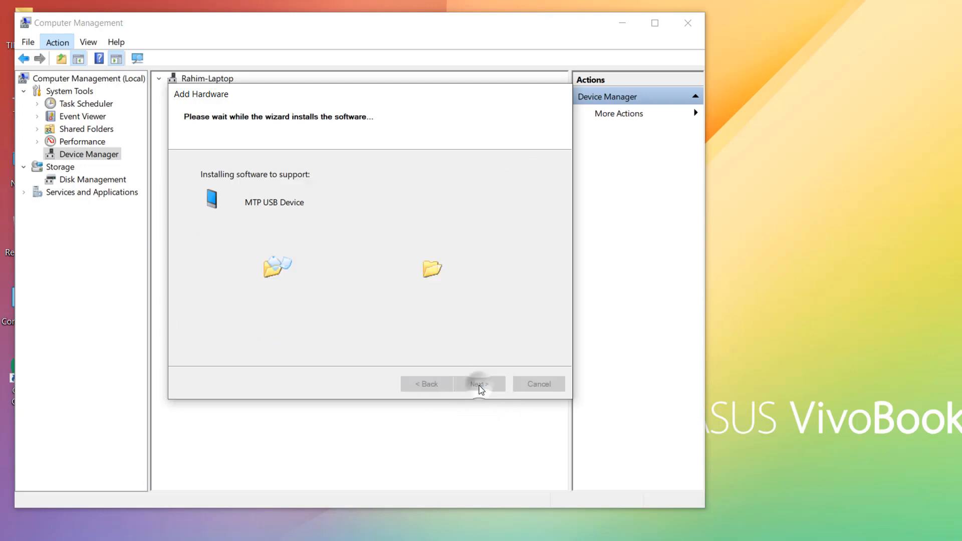
pyautogui.click(479, 384)
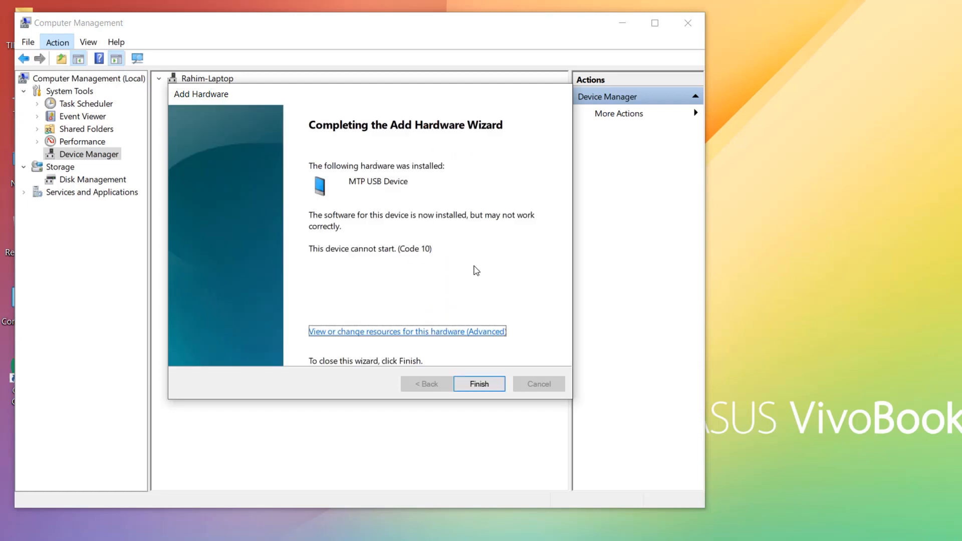
# Finish the wizard and bring up the actions for MTP USB Device under Portable Devices.
pyautogui.click(479, 384)
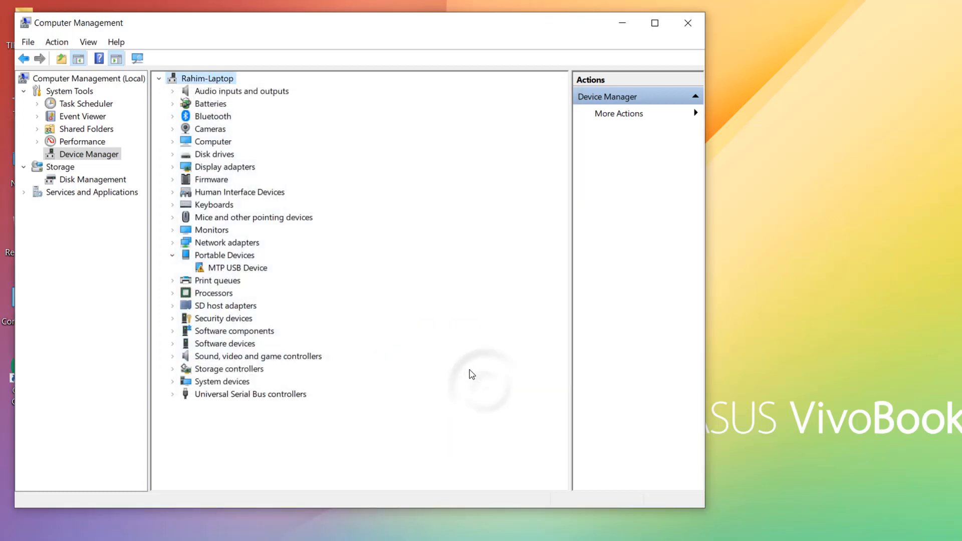
pyautogui.moveTo(228, 268)
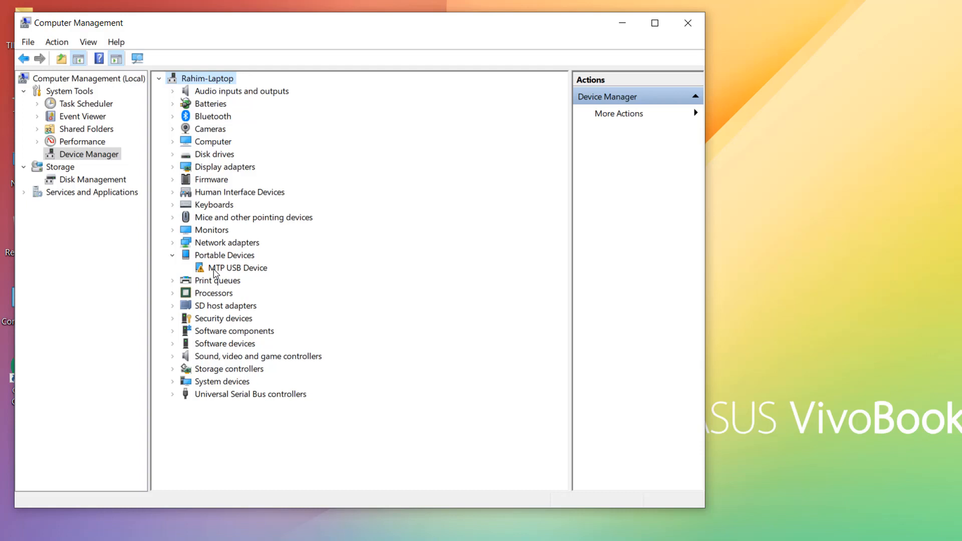
pyautogui.moveTo(205, 274)
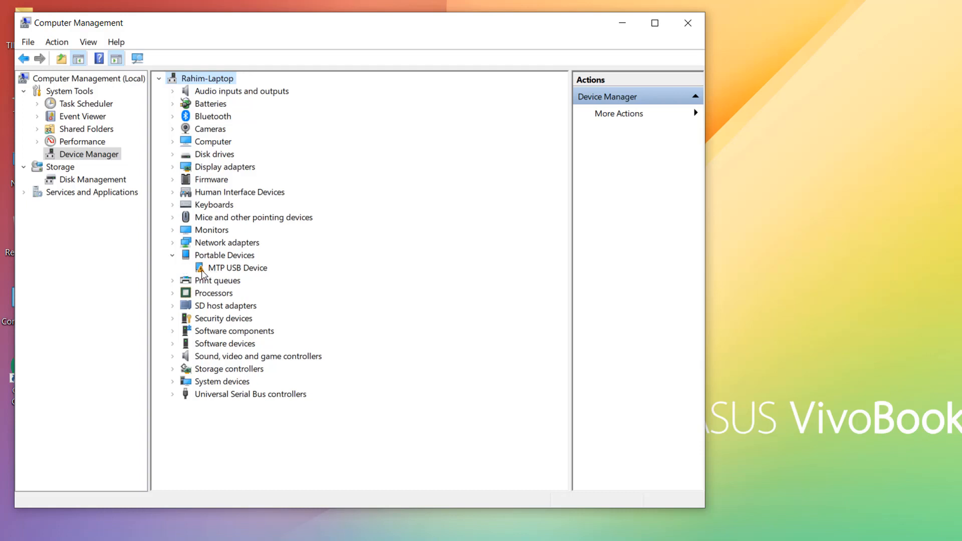
pyautogui.rightClick(236, 268)
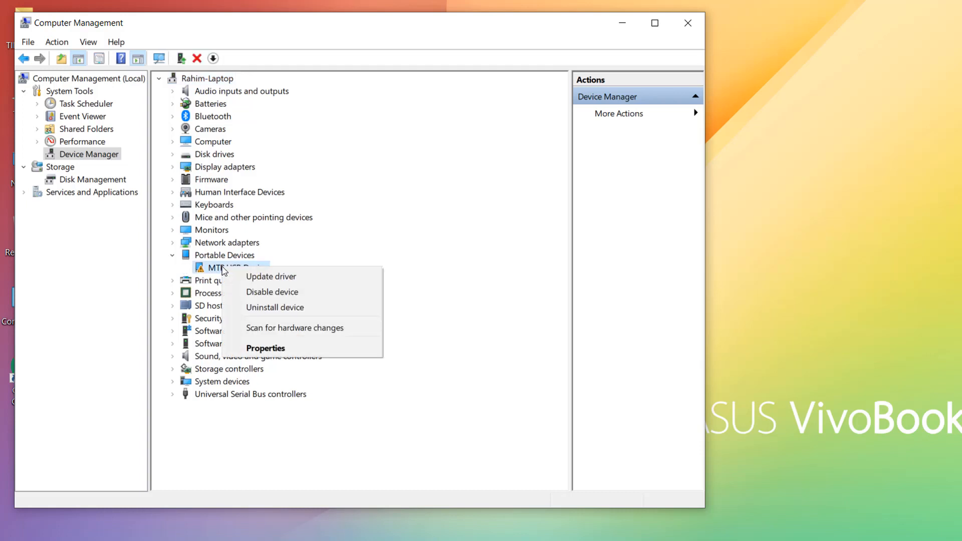
pyautogui.moveTo(271, 277)
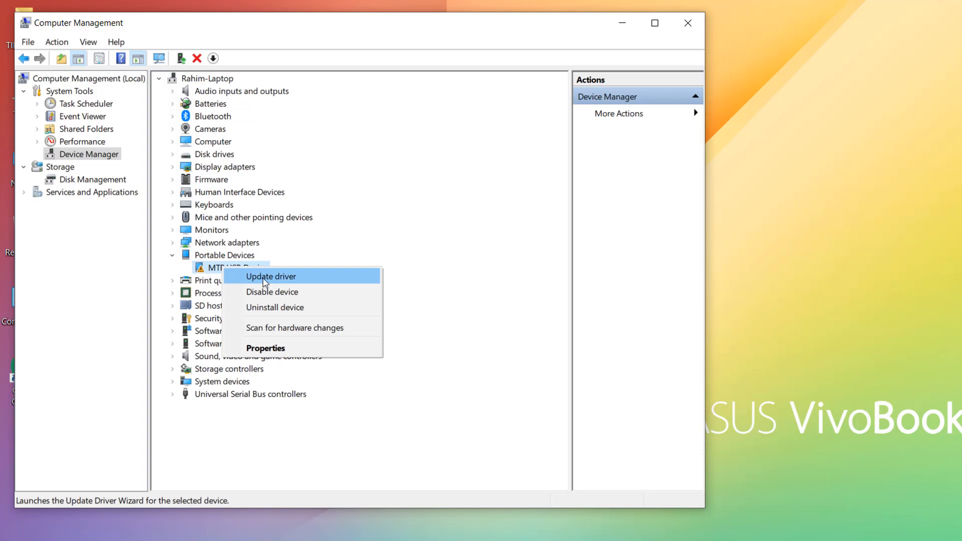
# Update the MTP USB Device driver by searching automatically online.
pyautogui.click(270, 277)
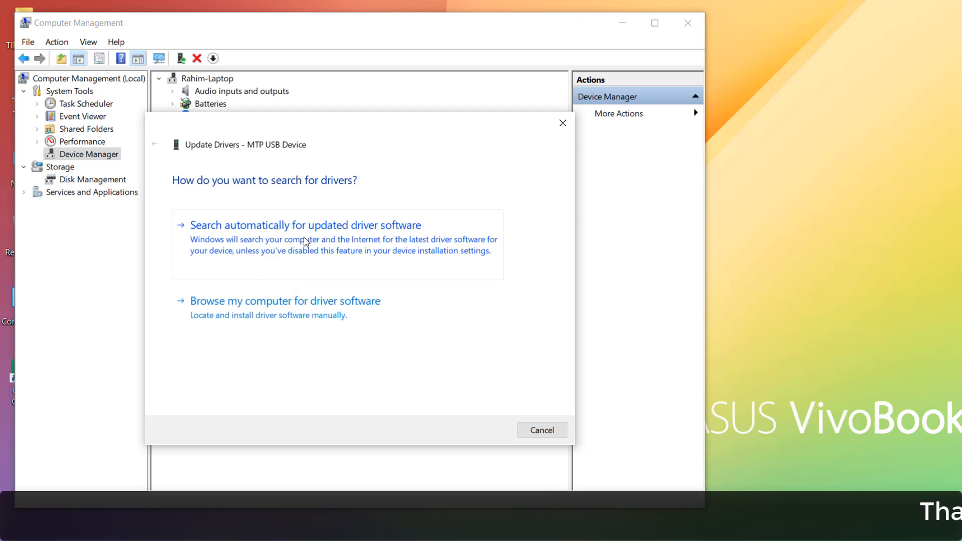
pyautogui.click(305, 225)
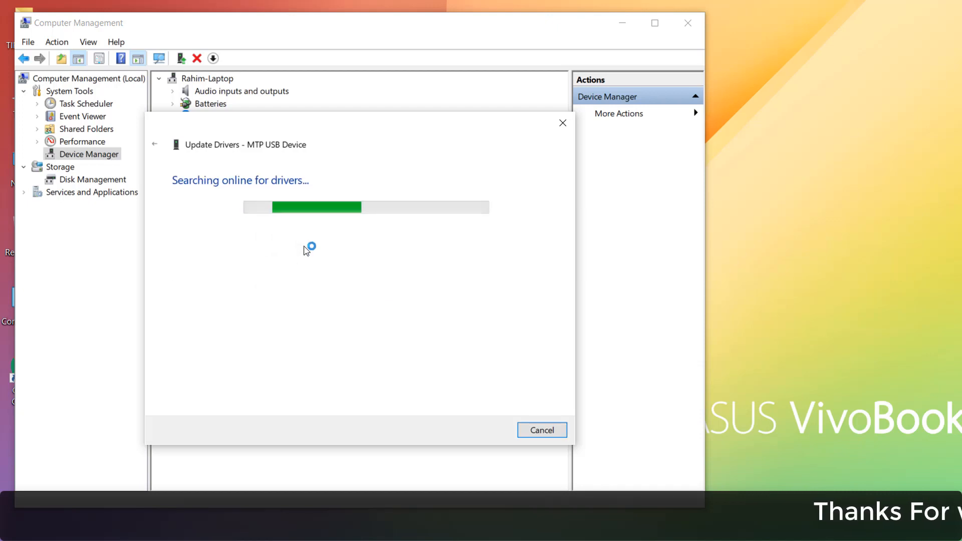